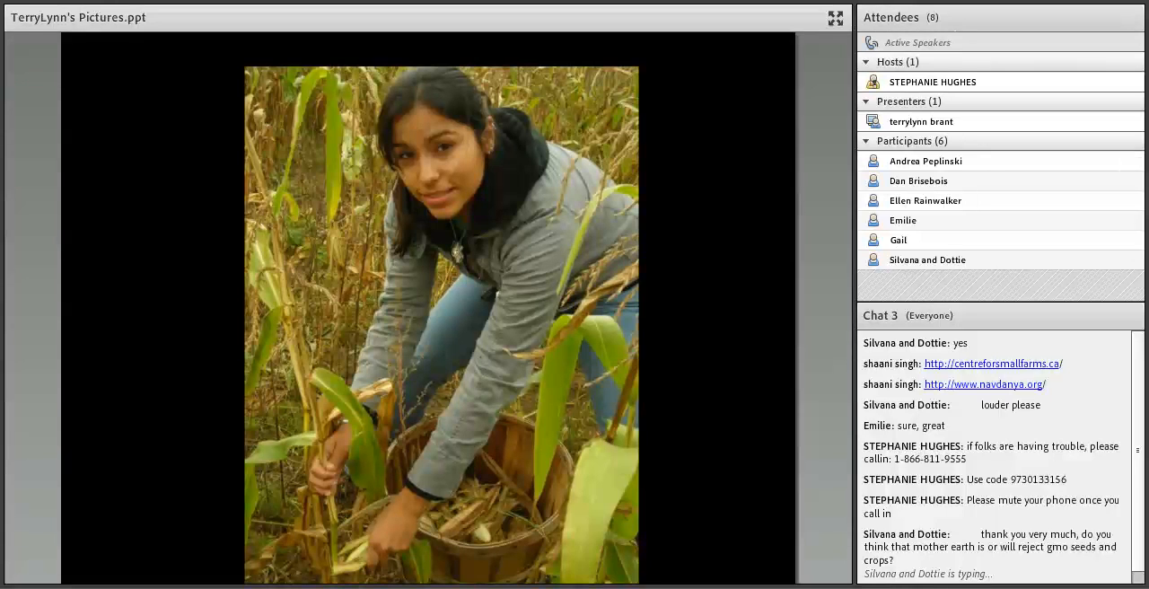
pyautogui.scroll(-3)
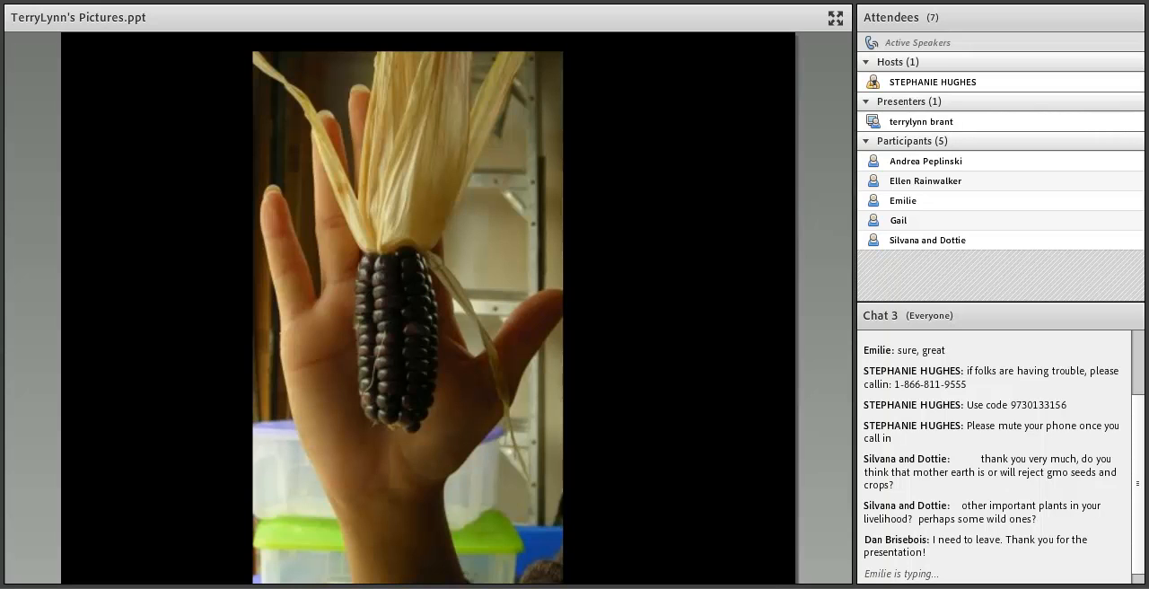
pyautogui.scroll(-3)
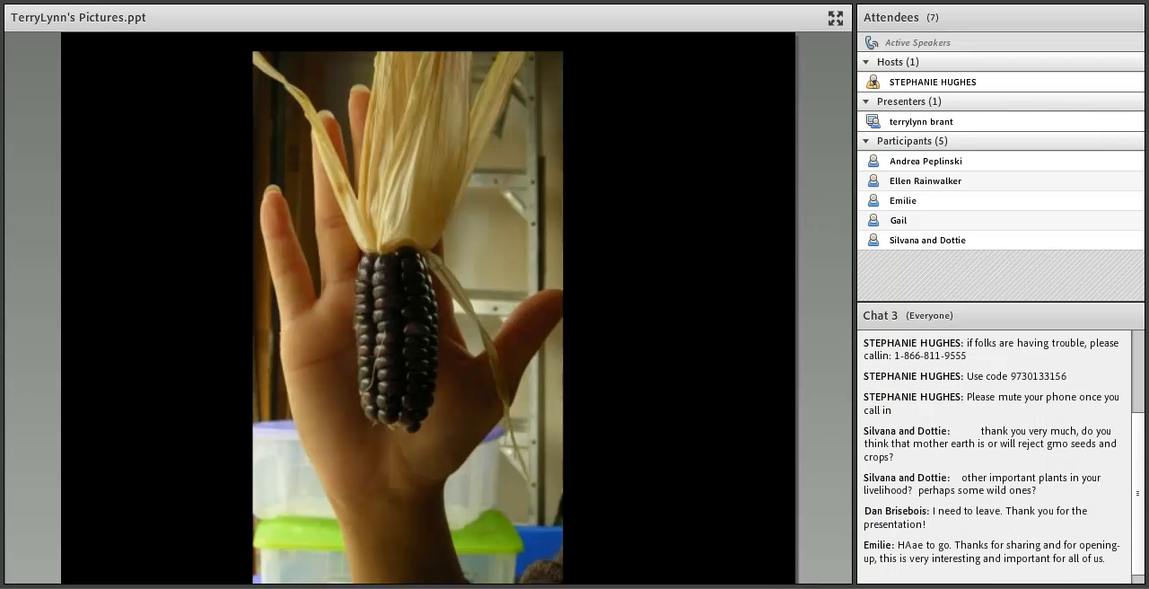